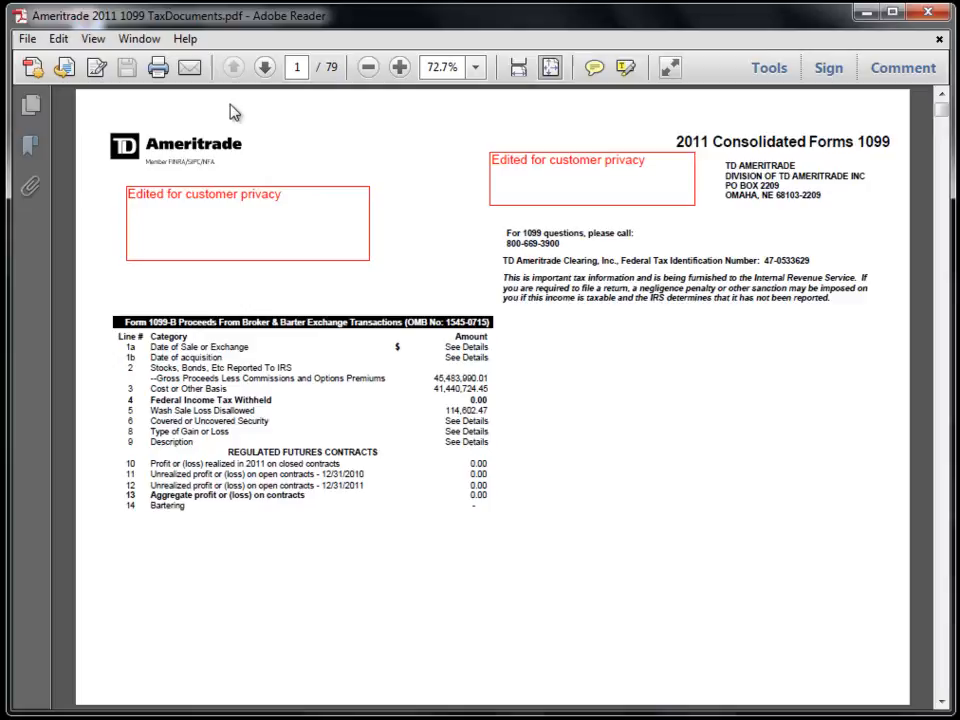
pyautogui.moveTo(248, 400)
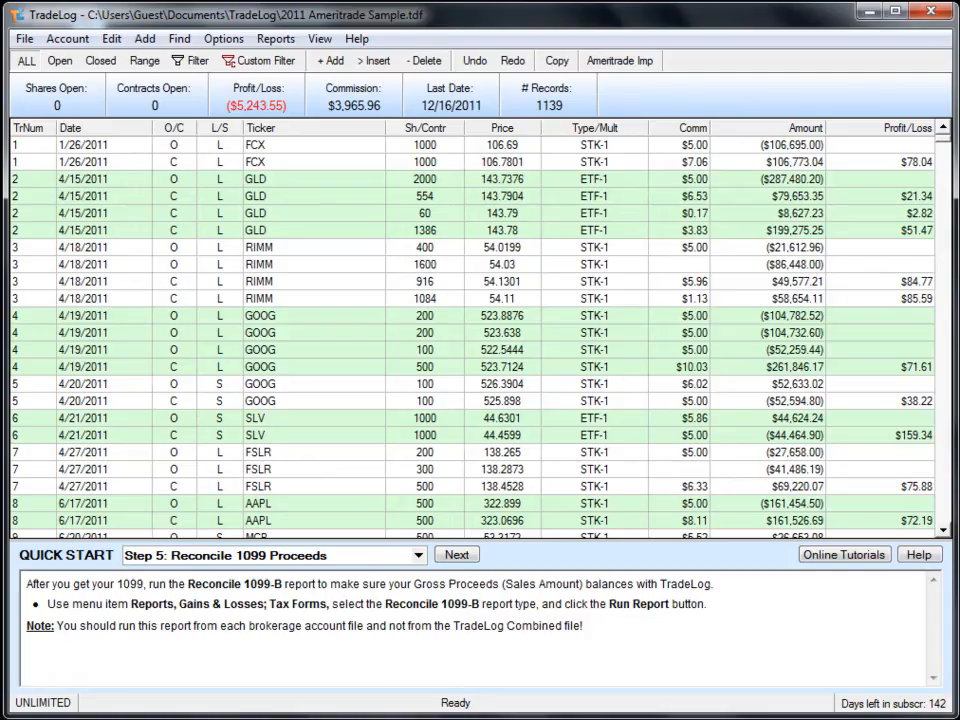
pyautogui.moveTo(503, 281)
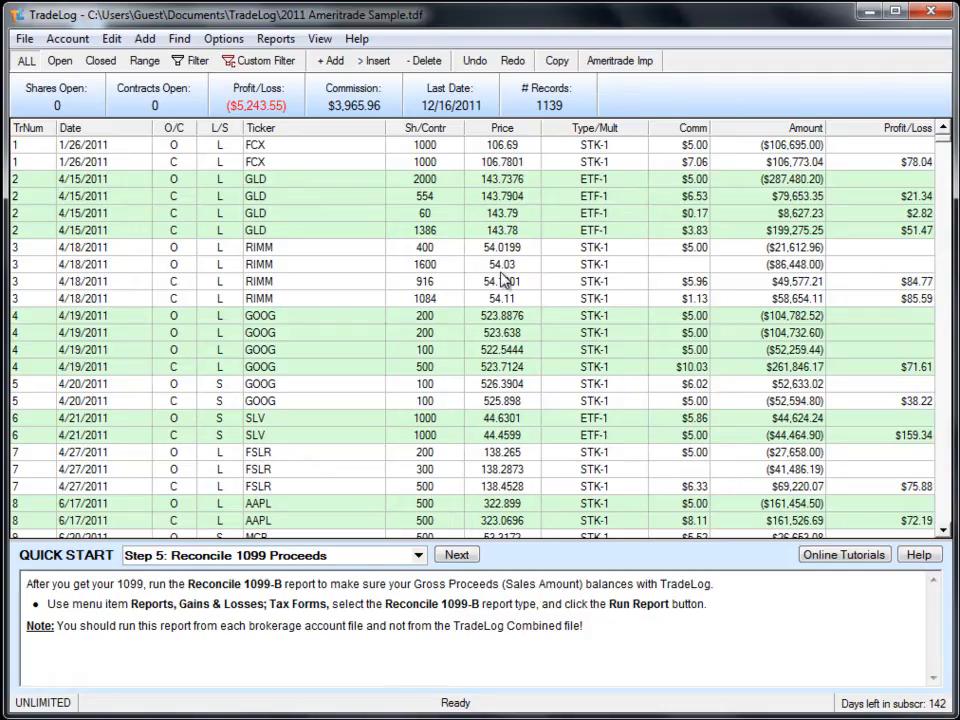
# Step: Open the Reports menu and choose Gains & Losses; Tax Forms
pyautogui.click(276, 38)
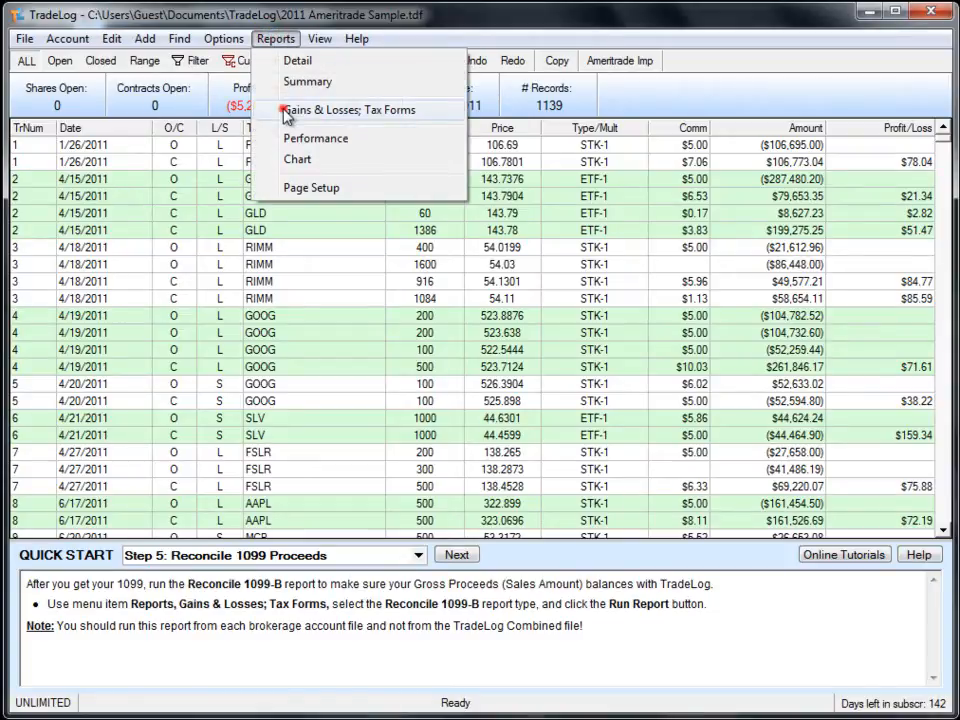
pyautogui.click(350, 109)
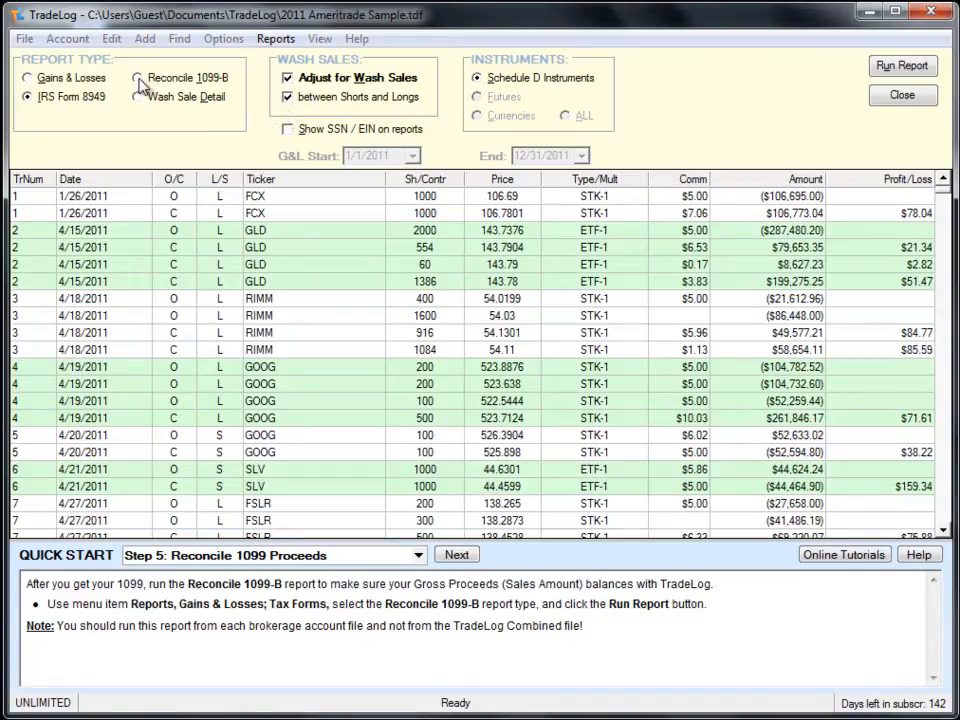
# Step: Choose the Reconcile 1099-B report type and select the gross proceeds field
pyautogui.click(139, 77)
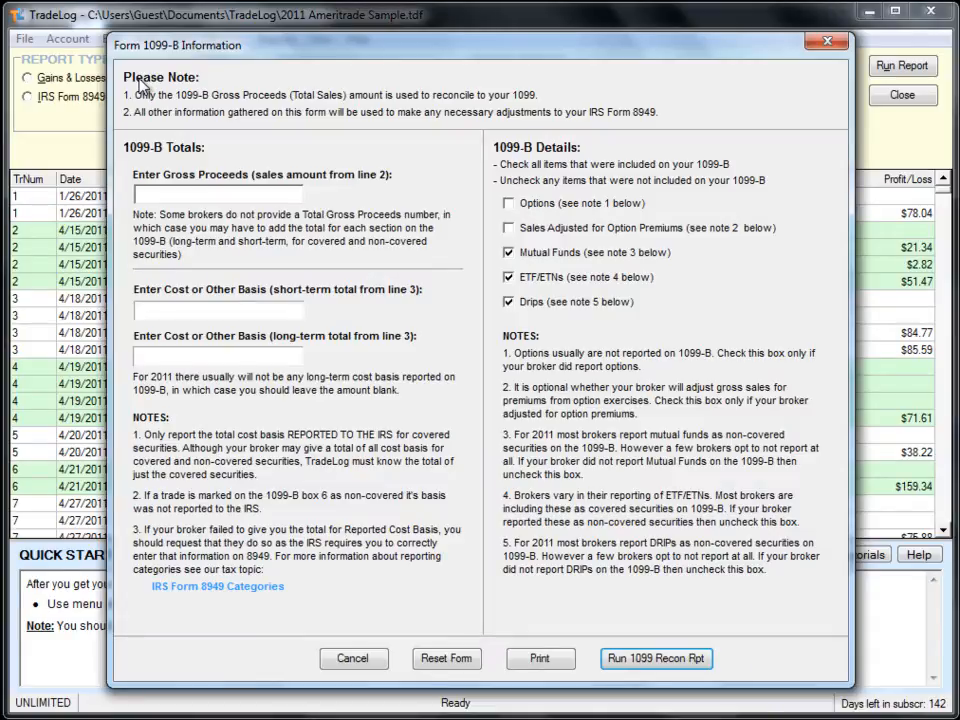
pyautogui.moveTo(192, 110)
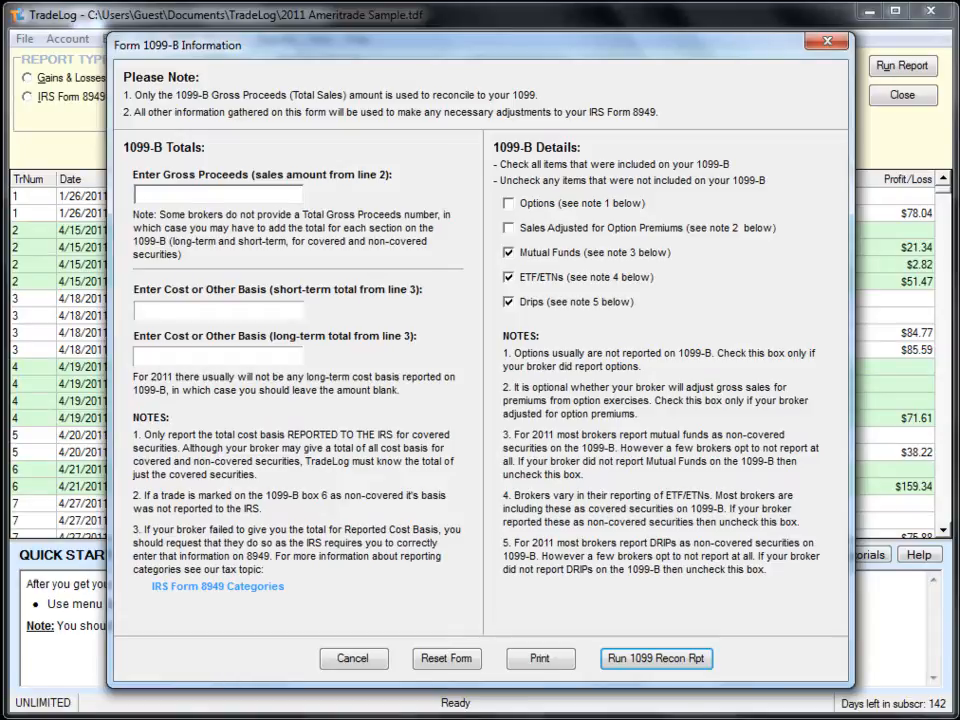
pyautogui.click(218, 194)
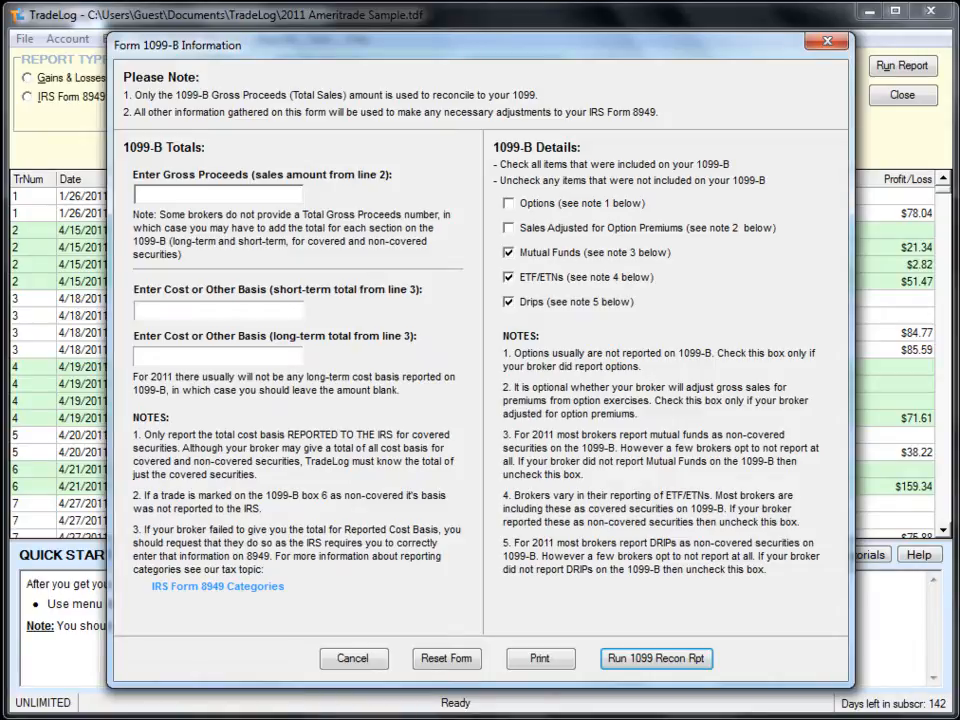
pyautogui.moveTo(280, 360)
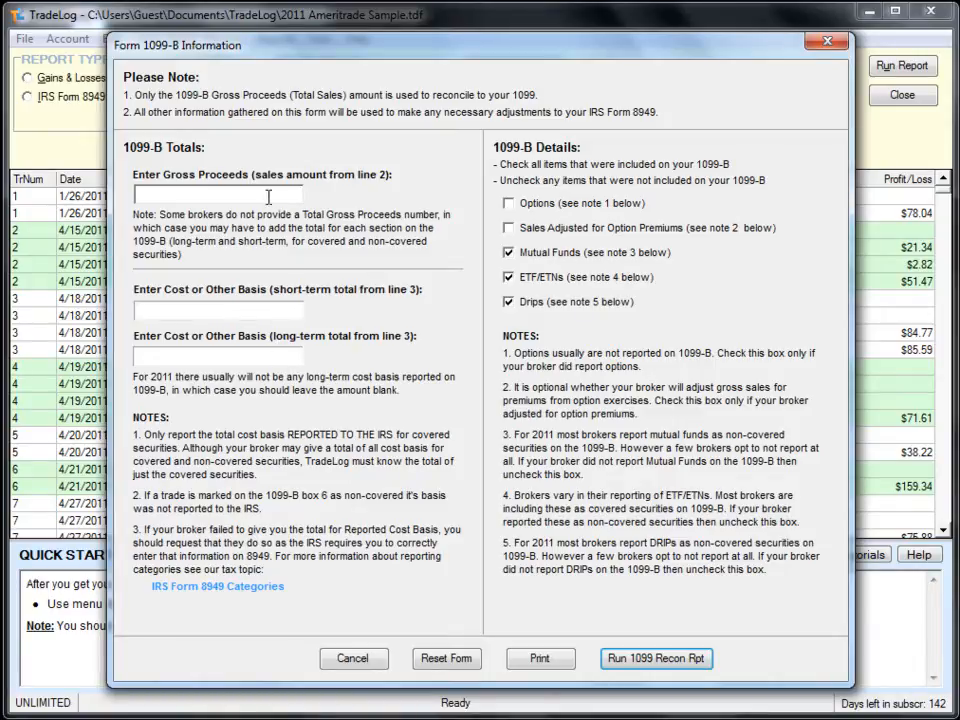
# Step: Enter 45,483,990.01 as the line 2 gross proceeds
pyautogui.write('45')
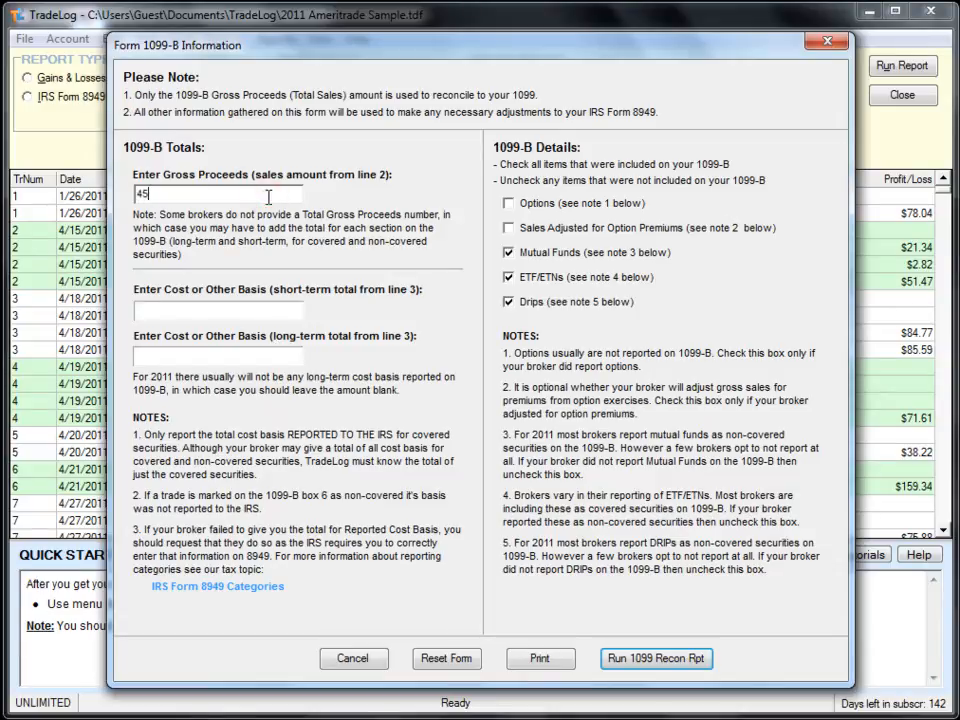
pyautogui.write(',483,990.01')
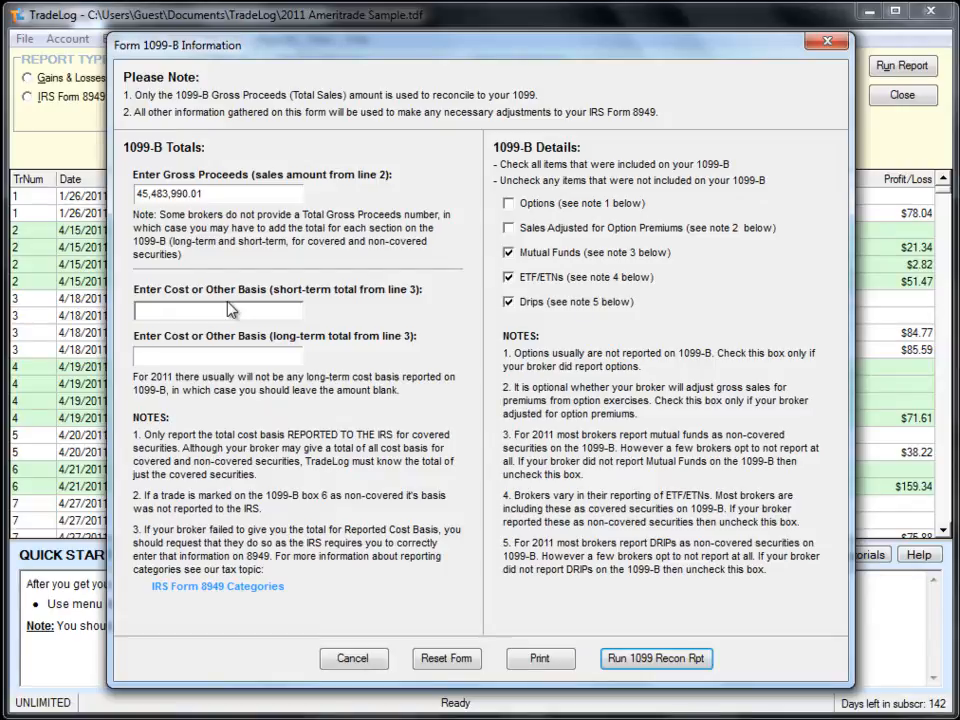
pyautogui.click(137, 310)
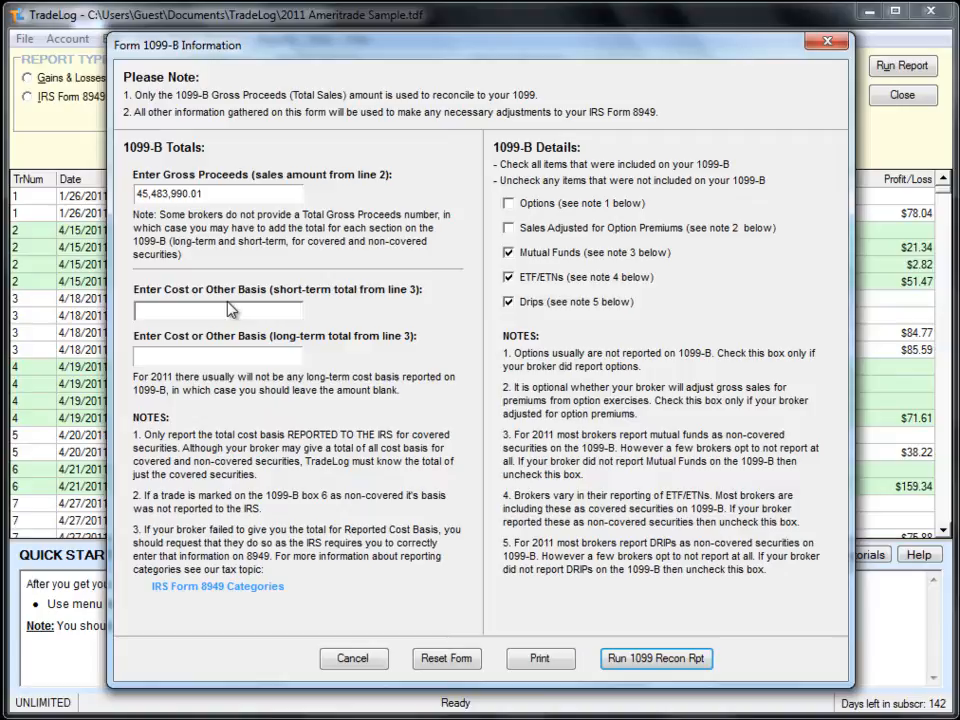
pyautogui.click(218, 310)
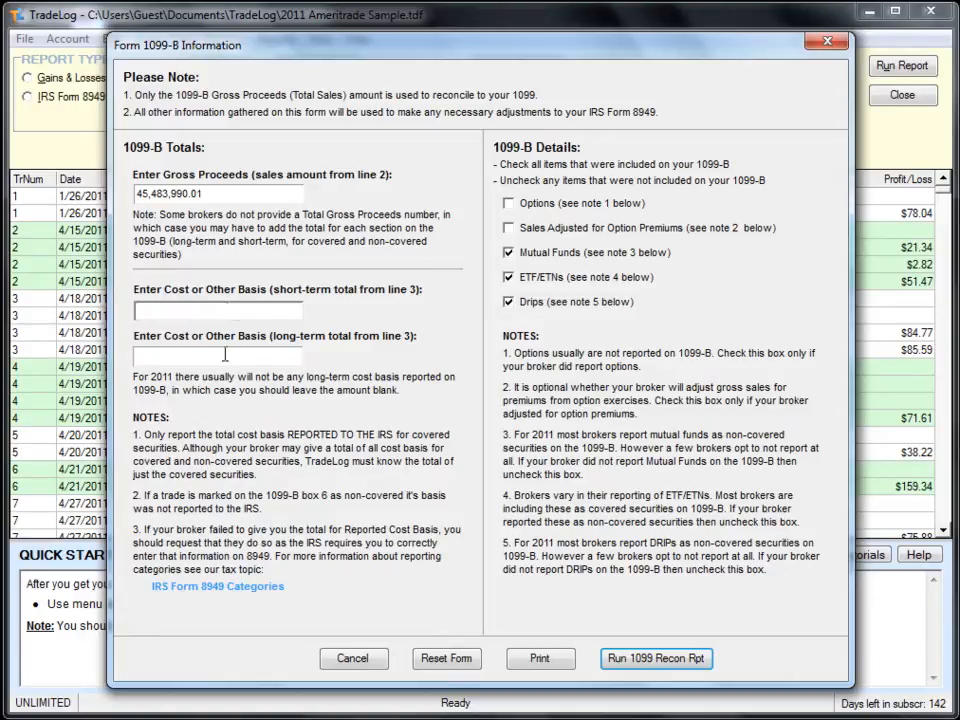
pyautogui.moveTo(283, 708)
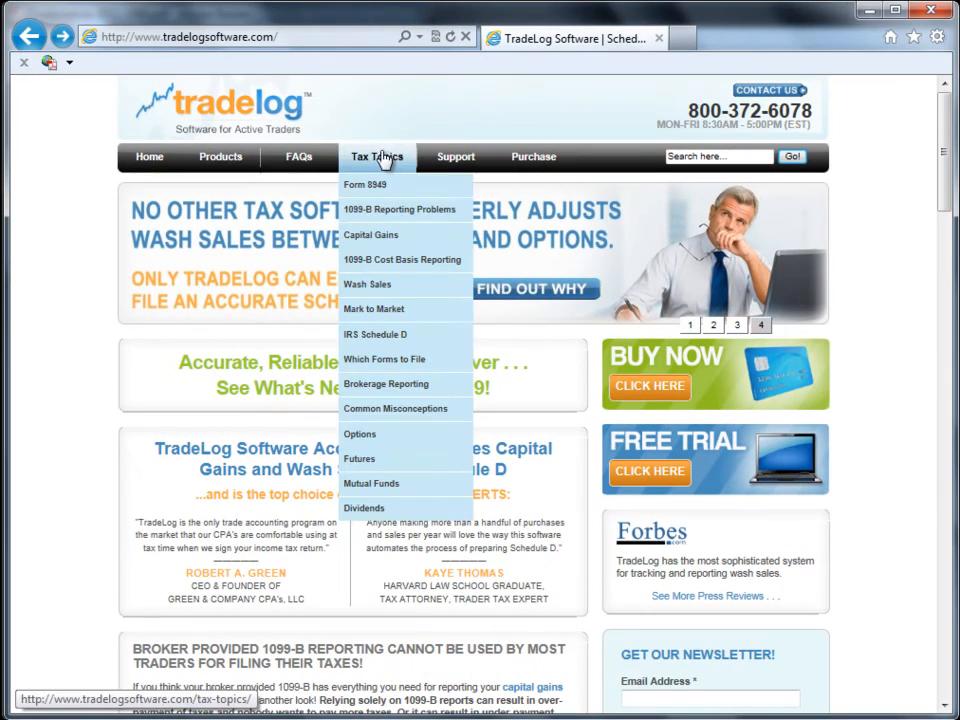
pyautogui.moveTo(400, 209)
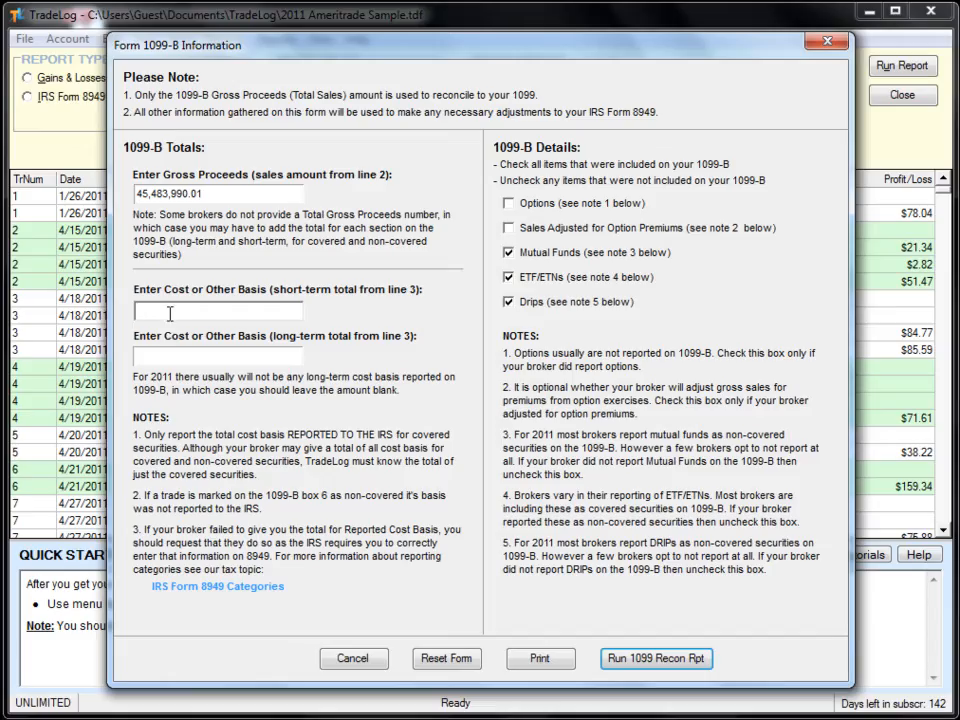
# Step: Enter 41,440,724.40 as the short-term Cost or Other Basis
pyautogui.write('41,440,724')
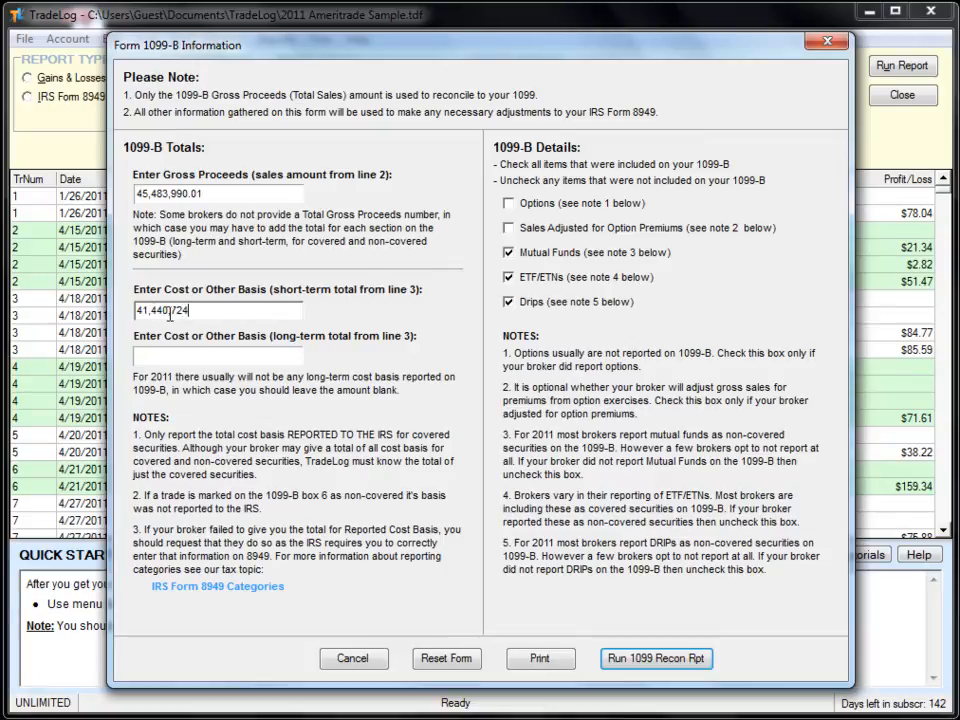
pyautogui.write('.40')
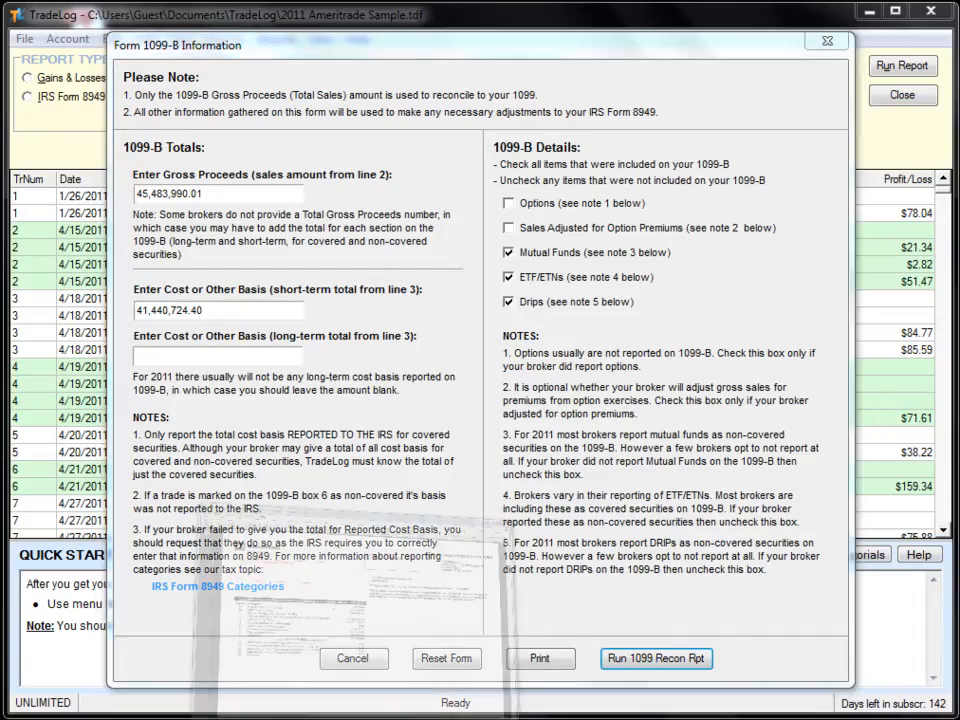
pyautogui.click(656, 658)
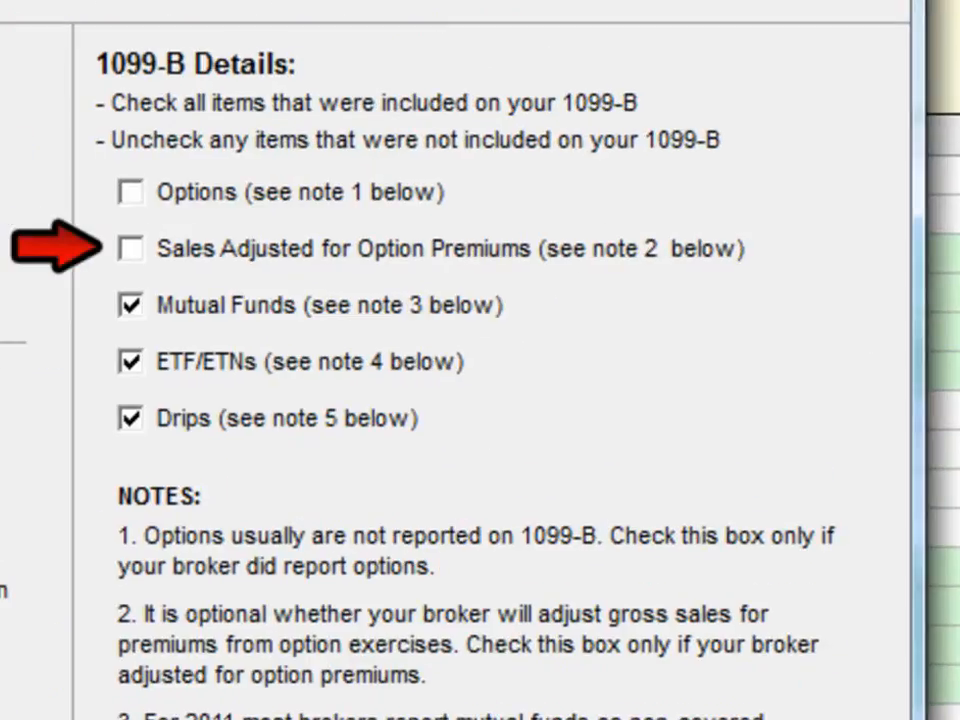
# Step: Run the 1099 reconciliation report from the entered 1099-B totals
pyautogui.click(131, 248)
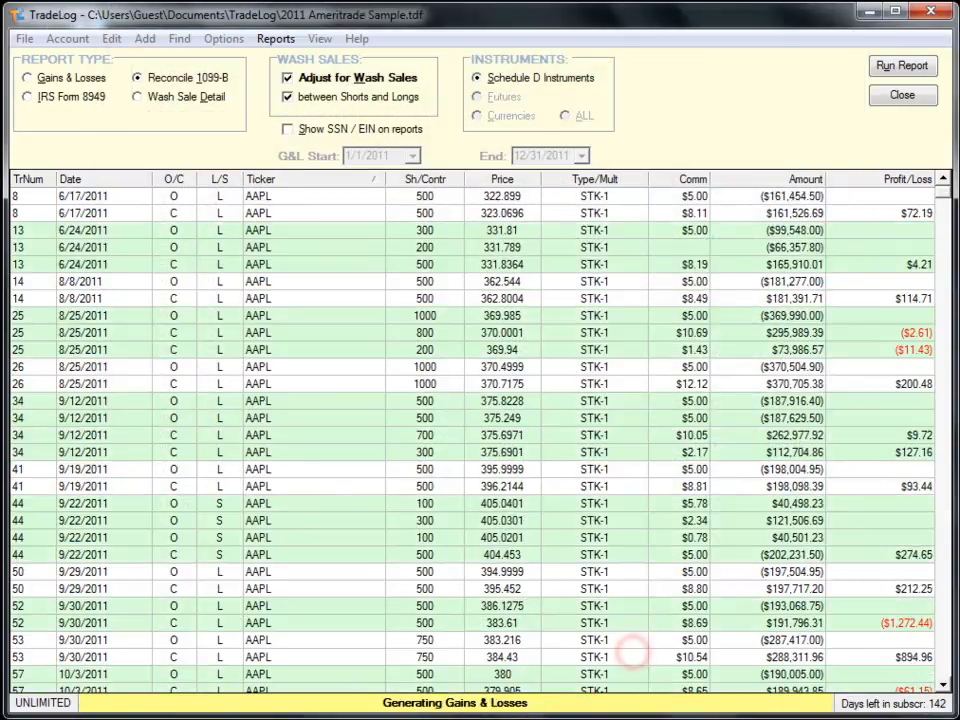
pyautogui.click(901, 65)
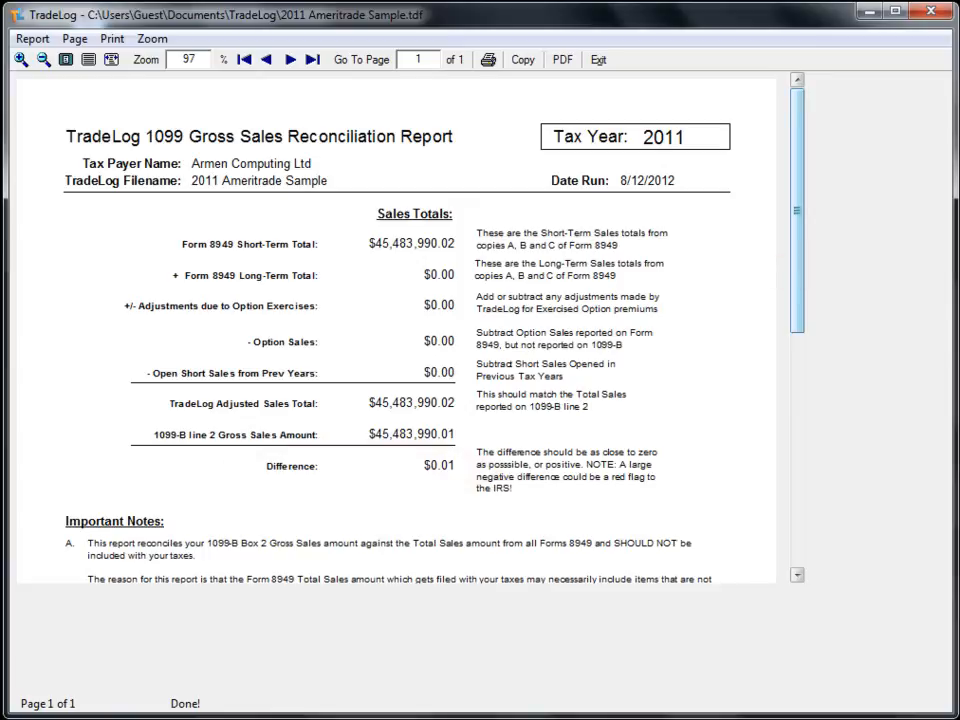
# Step: Scroll the reconciliation report down to the Important Notes, then exit to the trade list
pyautogui.scroll(-3)
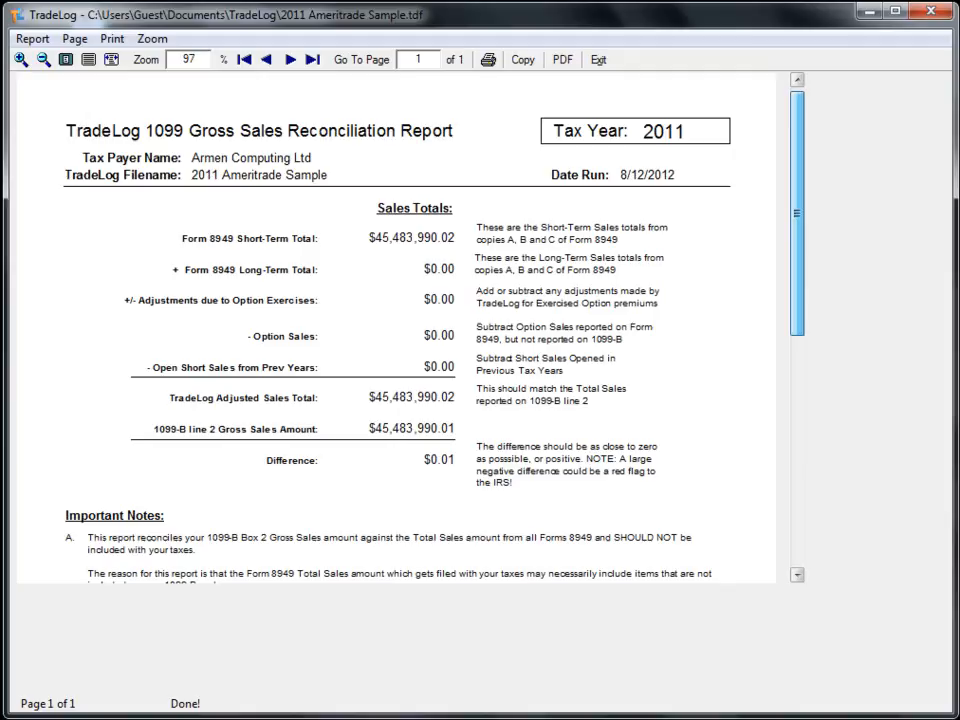
pyautogui.scroll(-3)
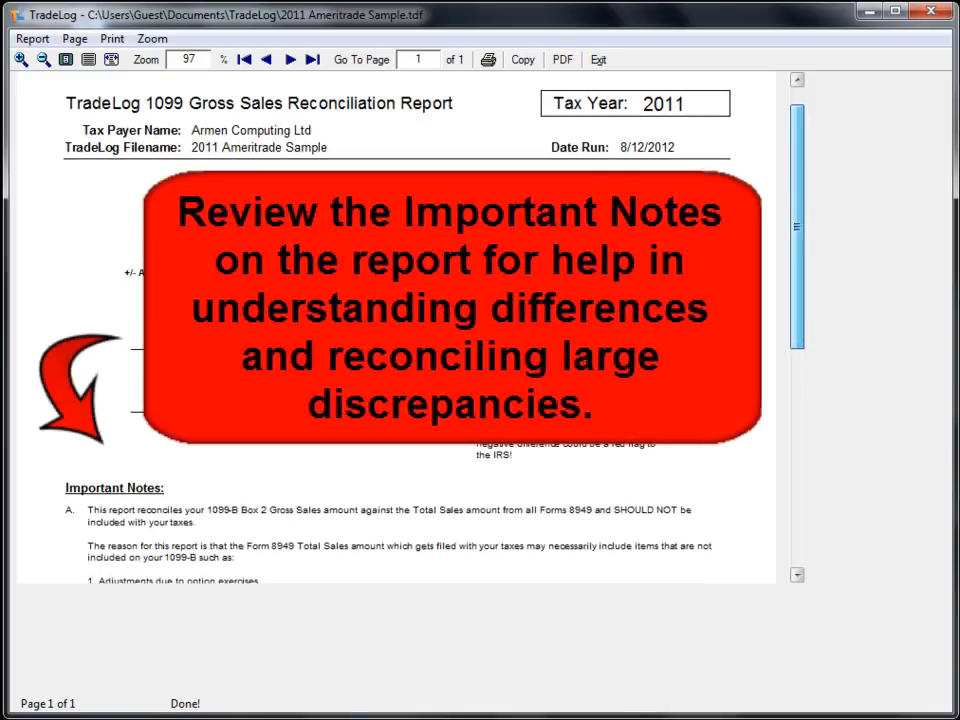
pyautogui.scroll(-3)
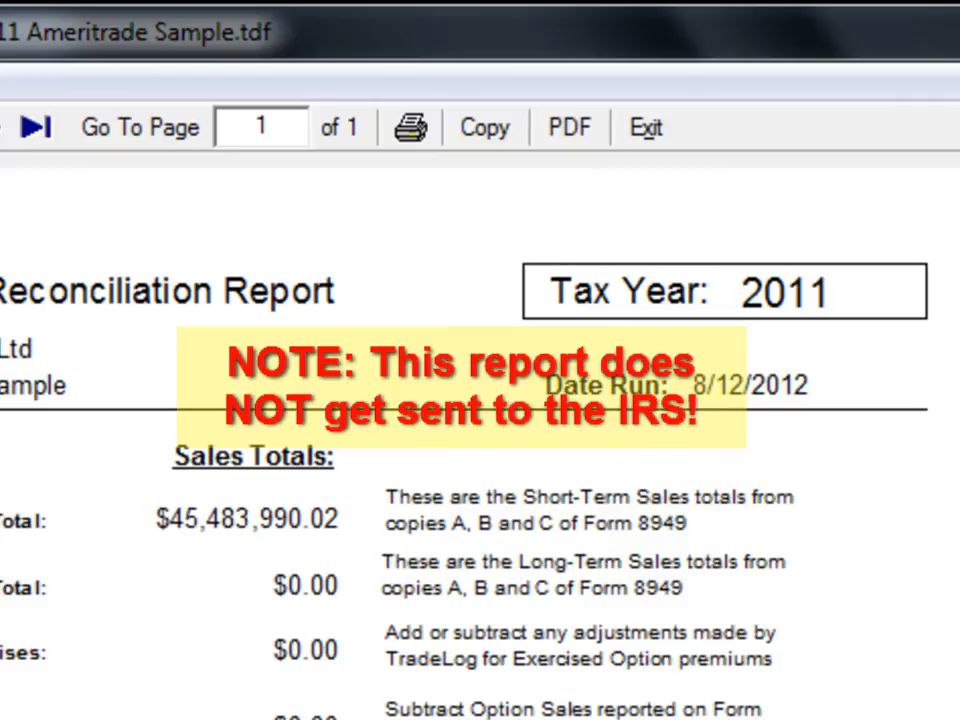
pyautogui.moveTo(569, 127)
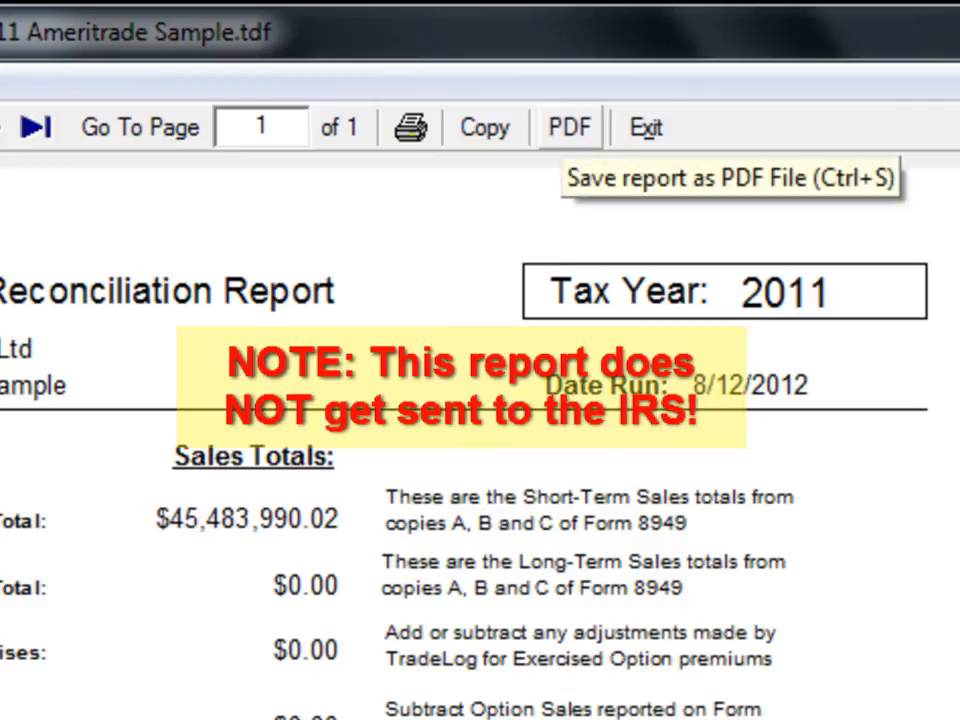
pyautogui.moveTo(645, 127)
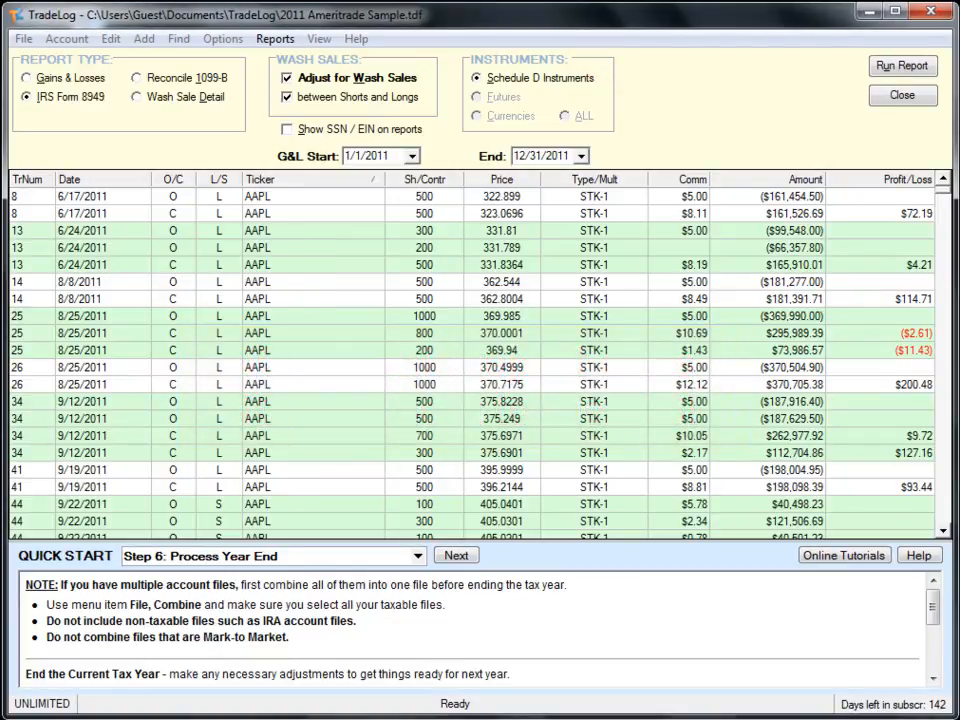
pyautogui.moveTo(120, 532); pyautogui.dragTo(250, 520)
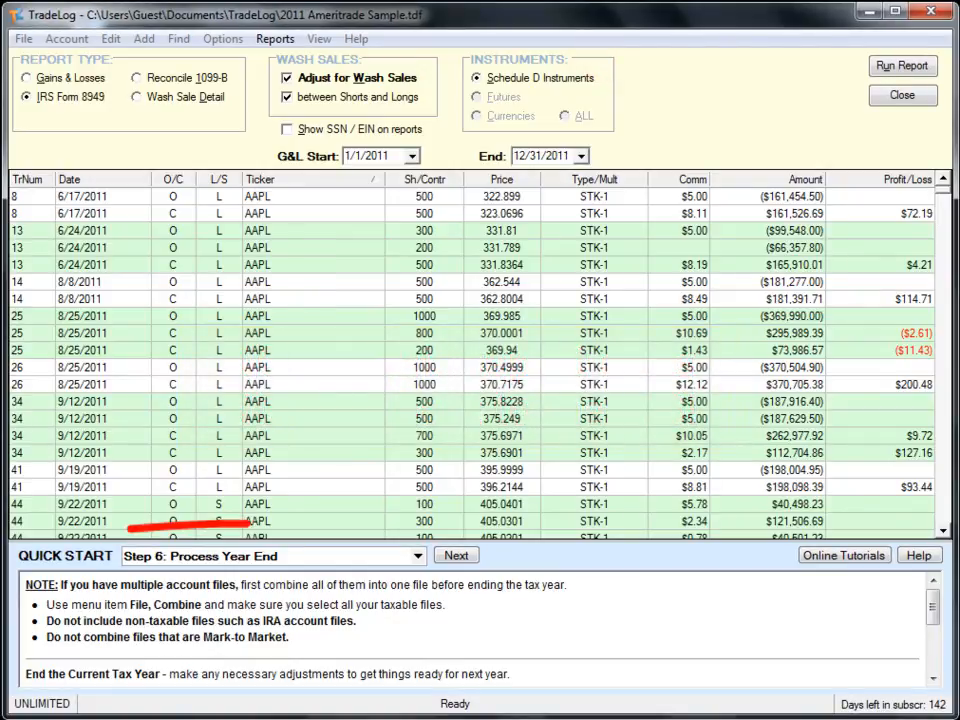